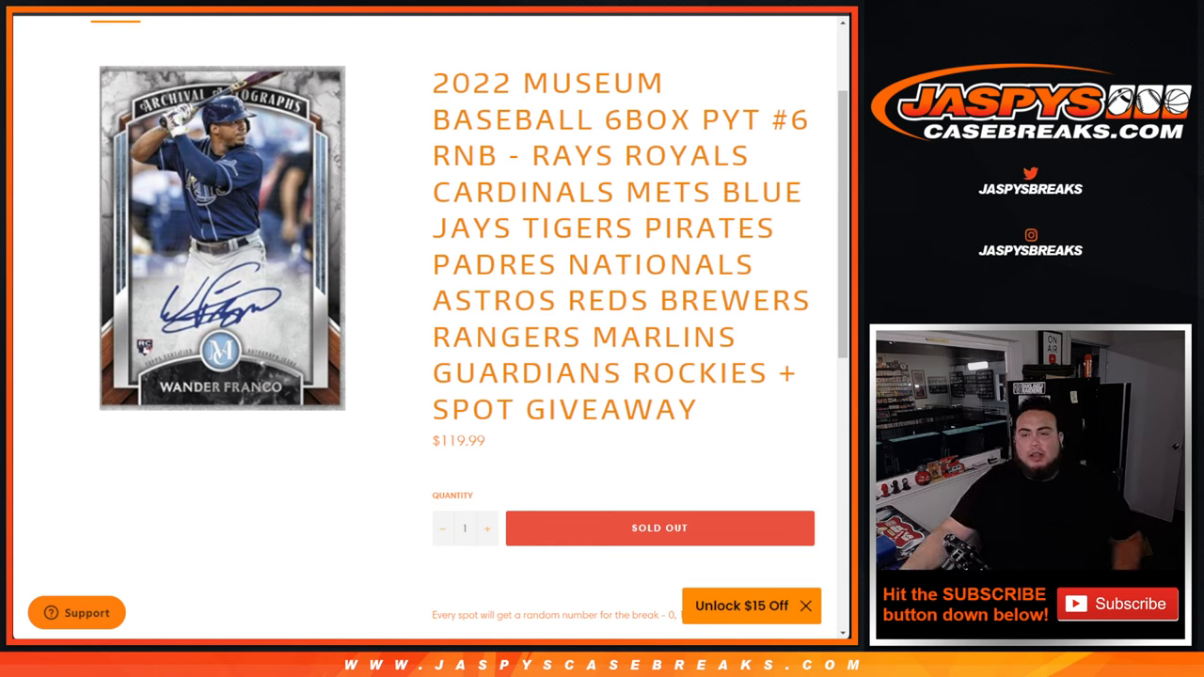
Step: Review the break title and rules text, then scroll back up to the list form
double_click(574, 154)
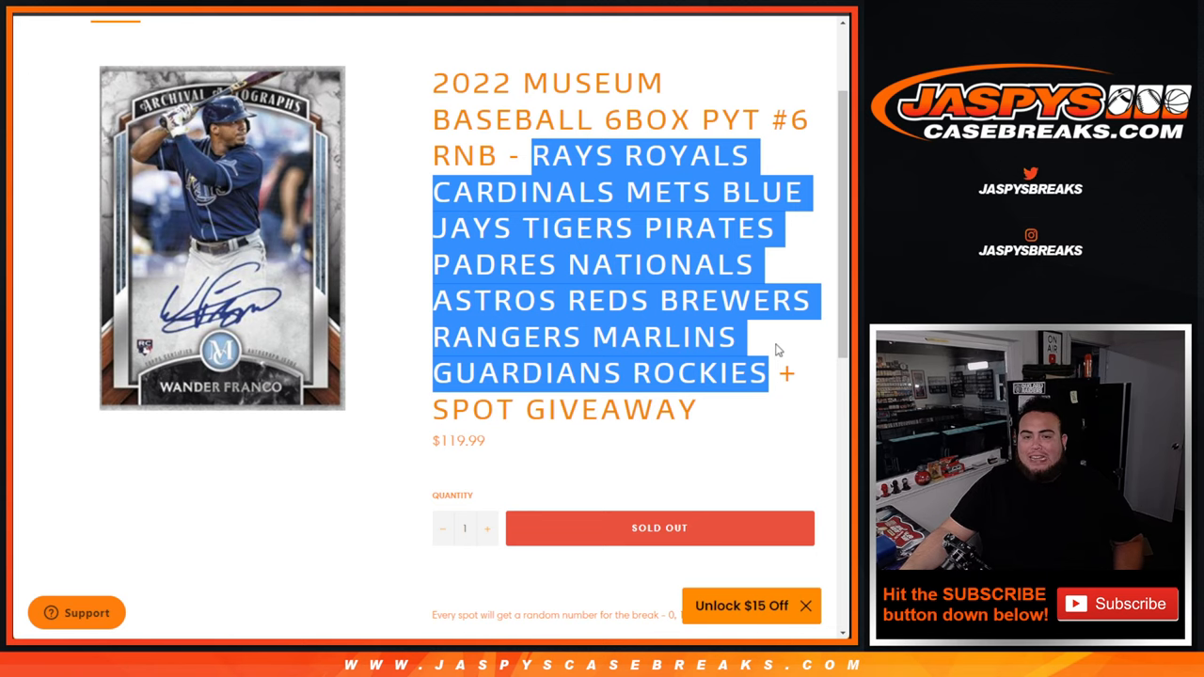
scroll("down", 3)
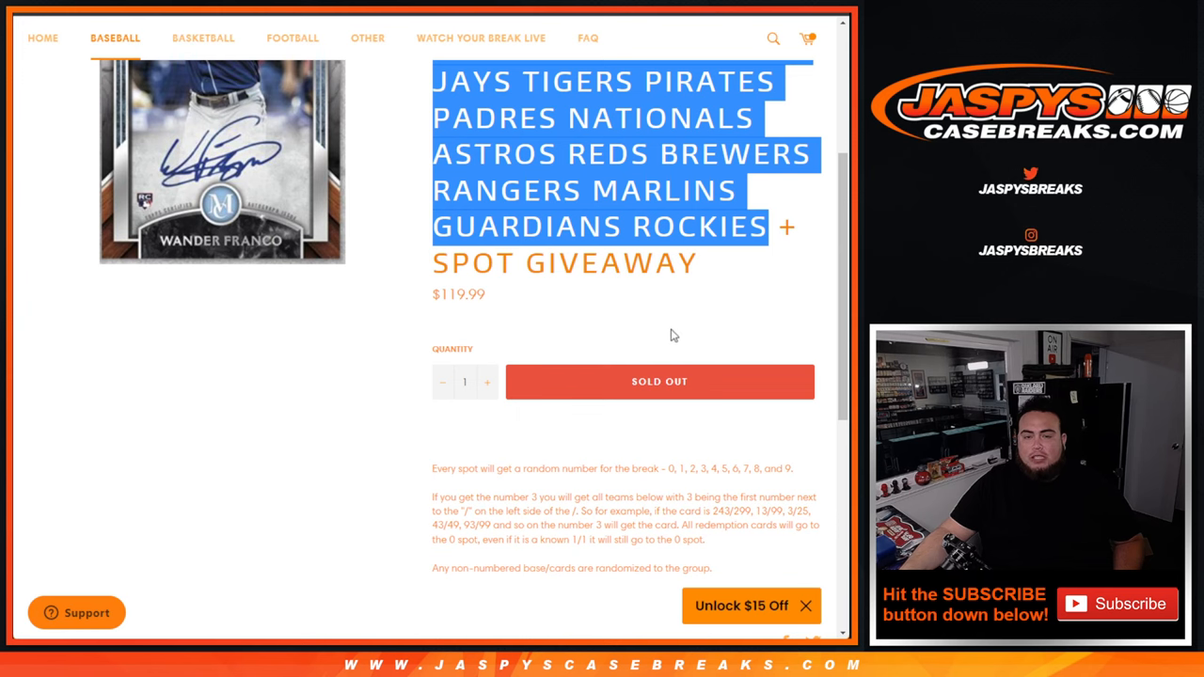
mouse_move(633, 587)
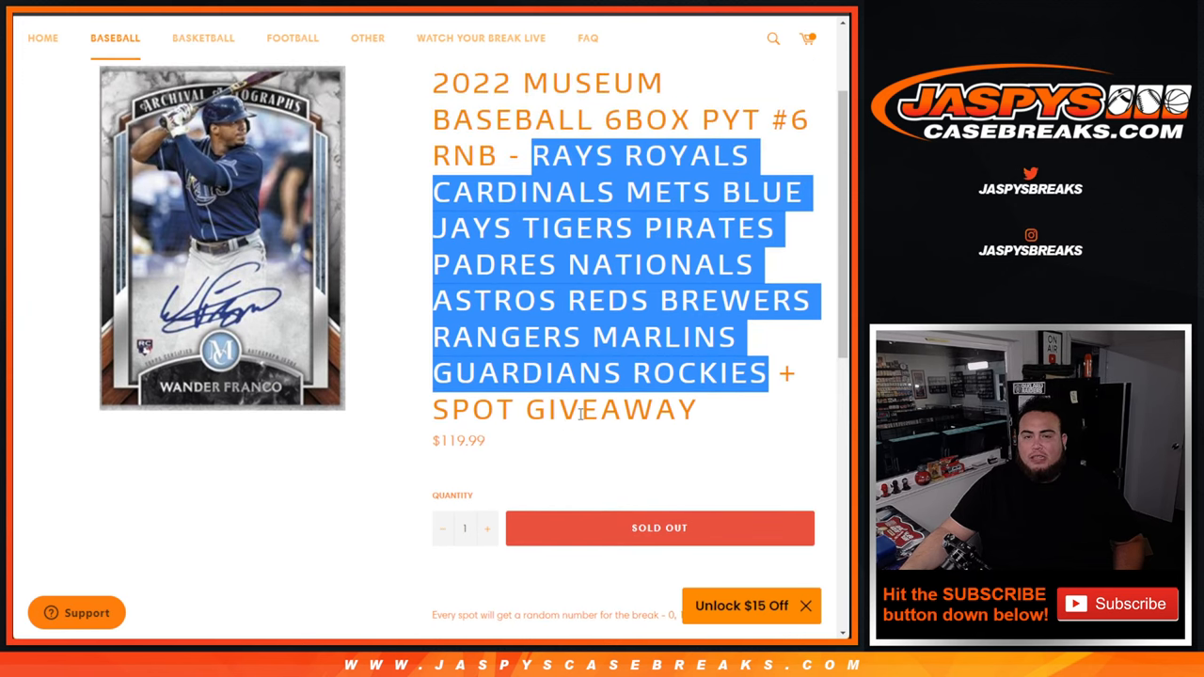
scroll("down", 3)
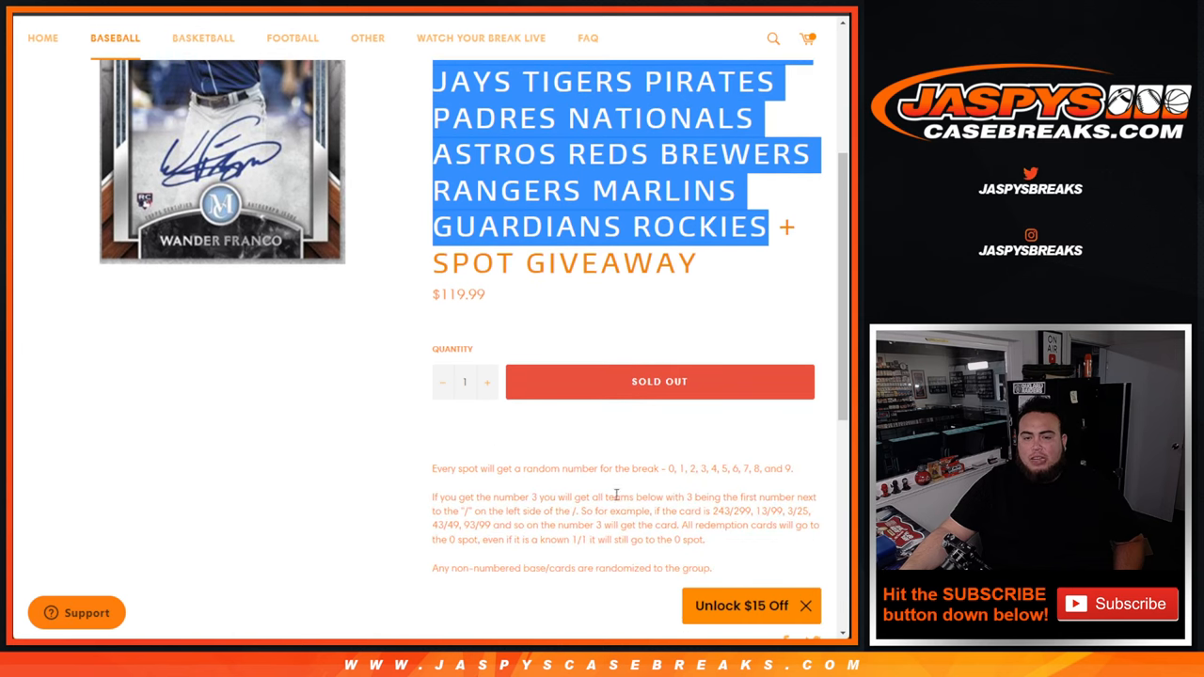
scroll("down", 3)
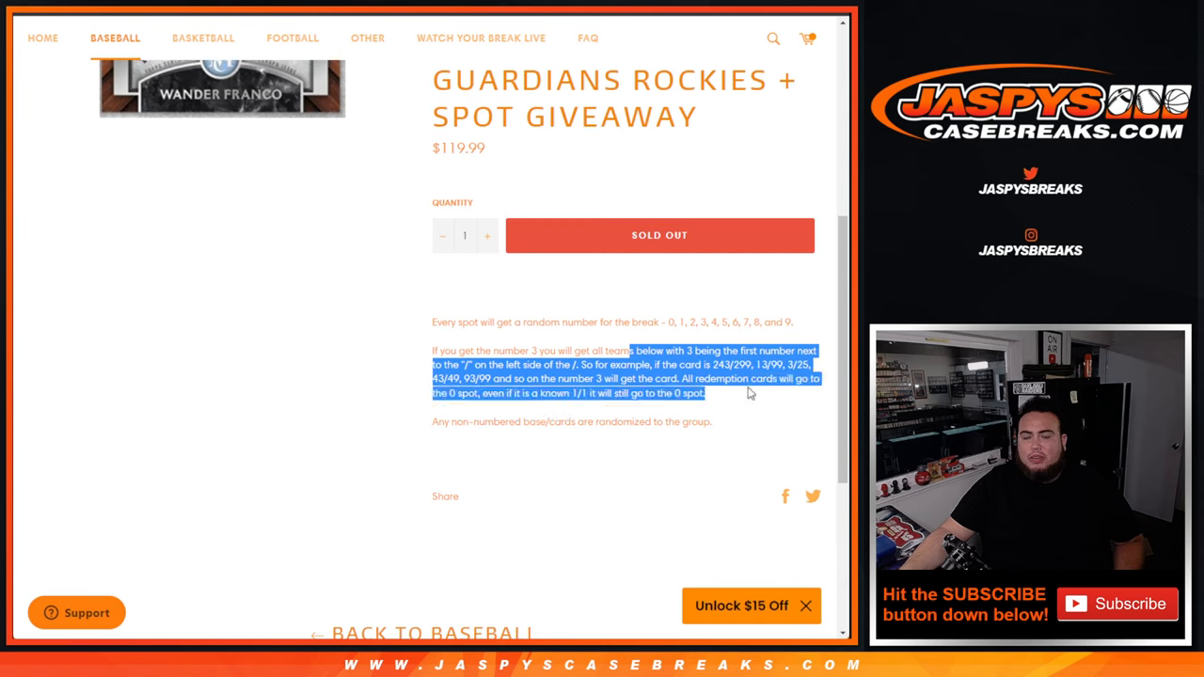
mouse_move(741, 405)
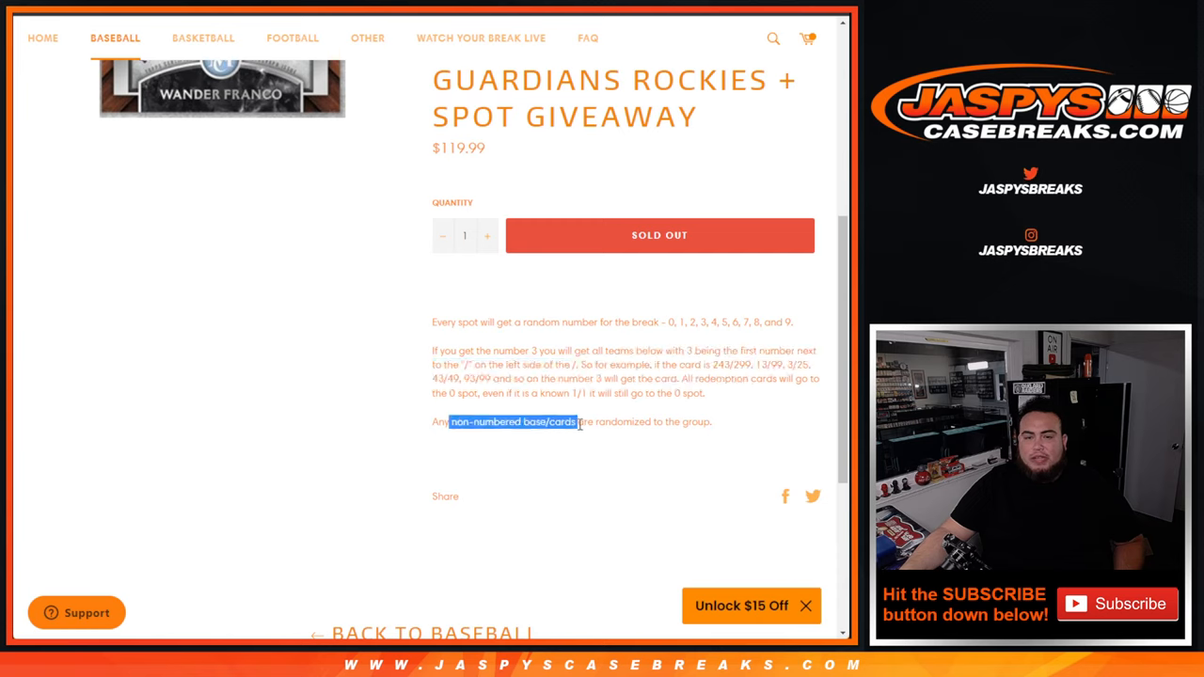
left_click(711, 424)
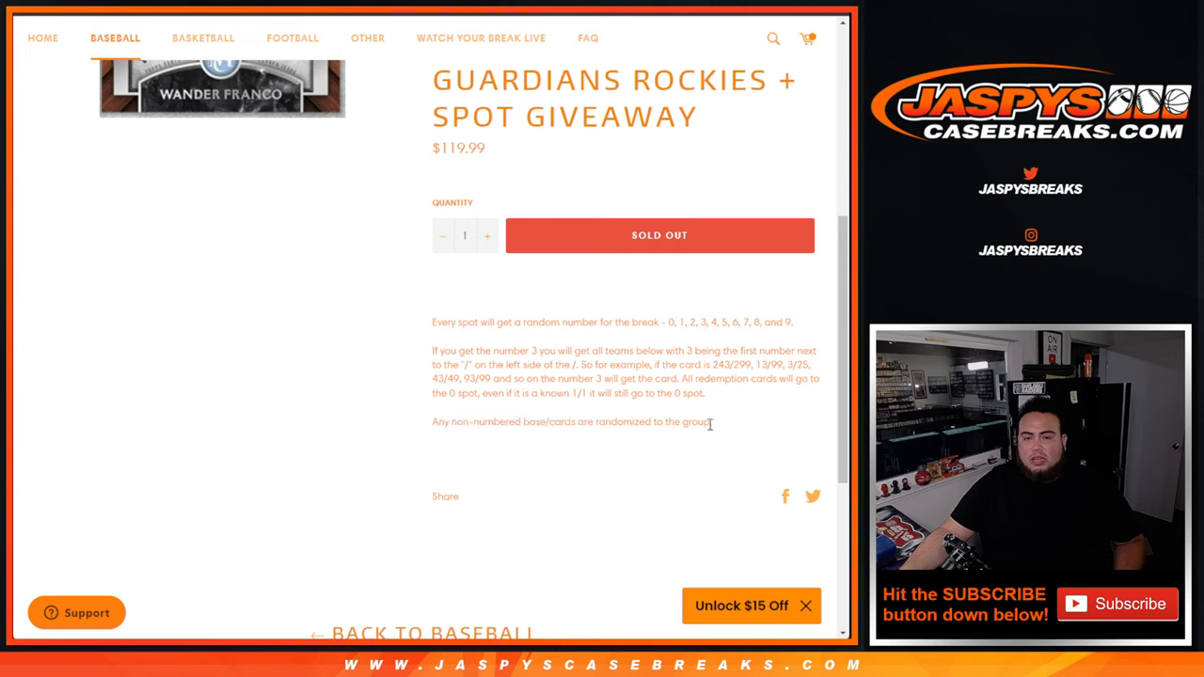
mouse_move(687, 450)
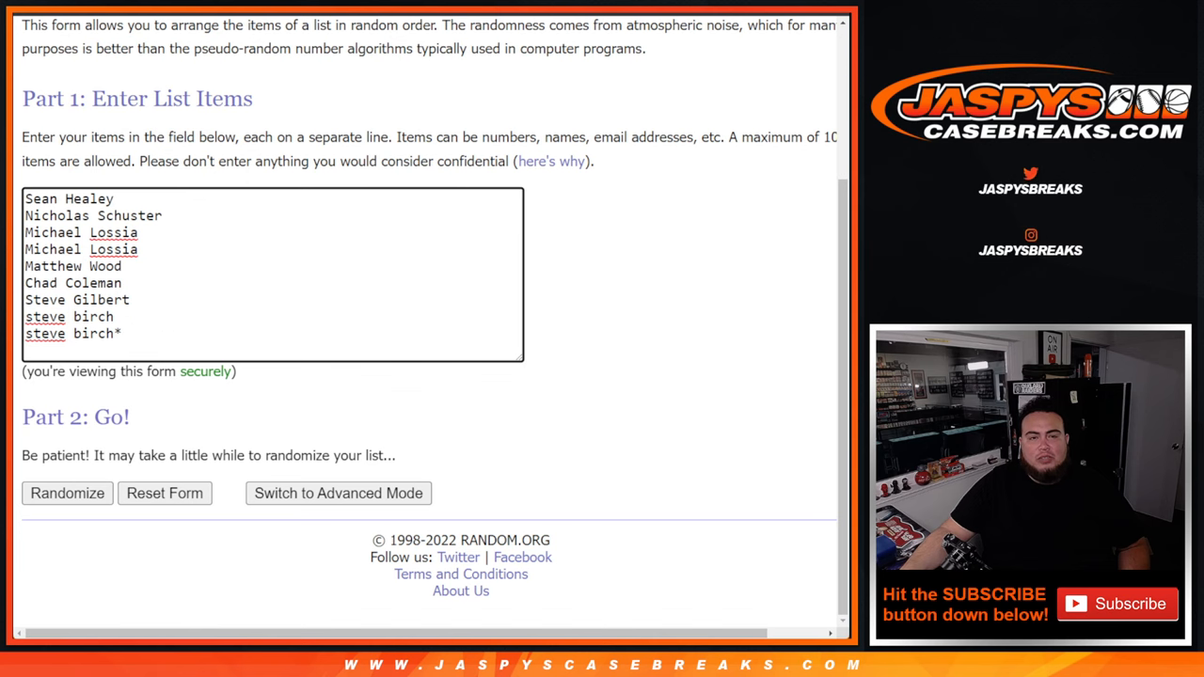
scroll("up", 3)
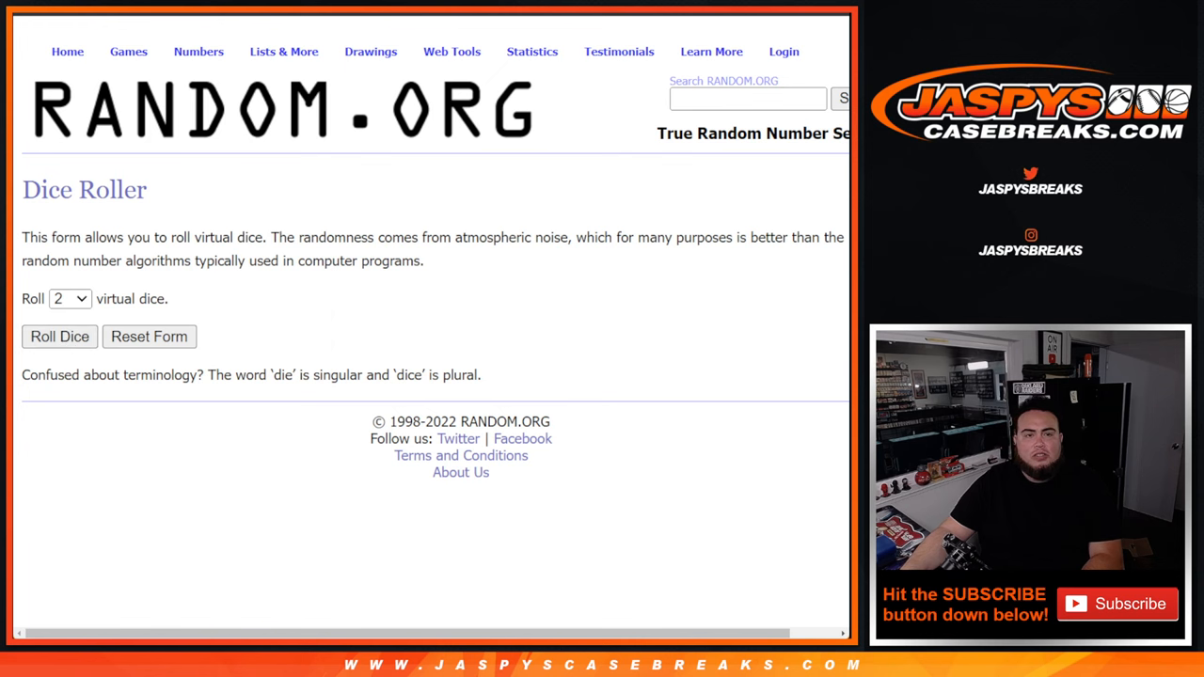
Step: Shuffle the nine customer names with the List Randomizer several times and return to the entry form
left_click(60, 335)
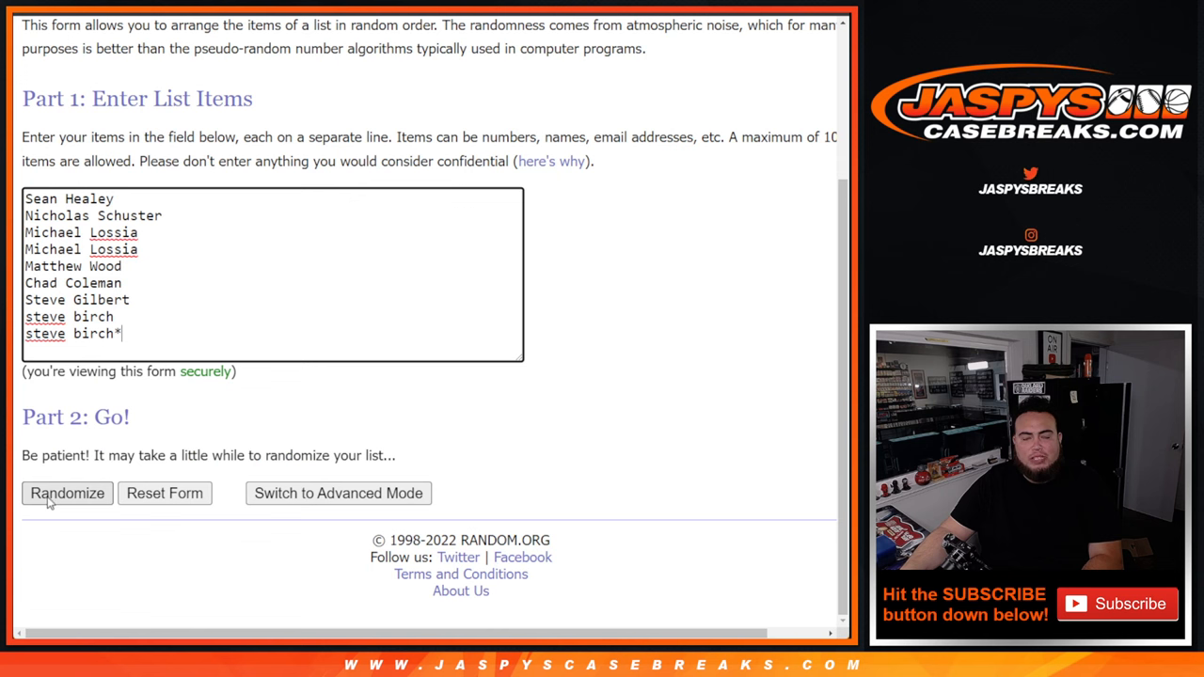
left_click(68, 493)
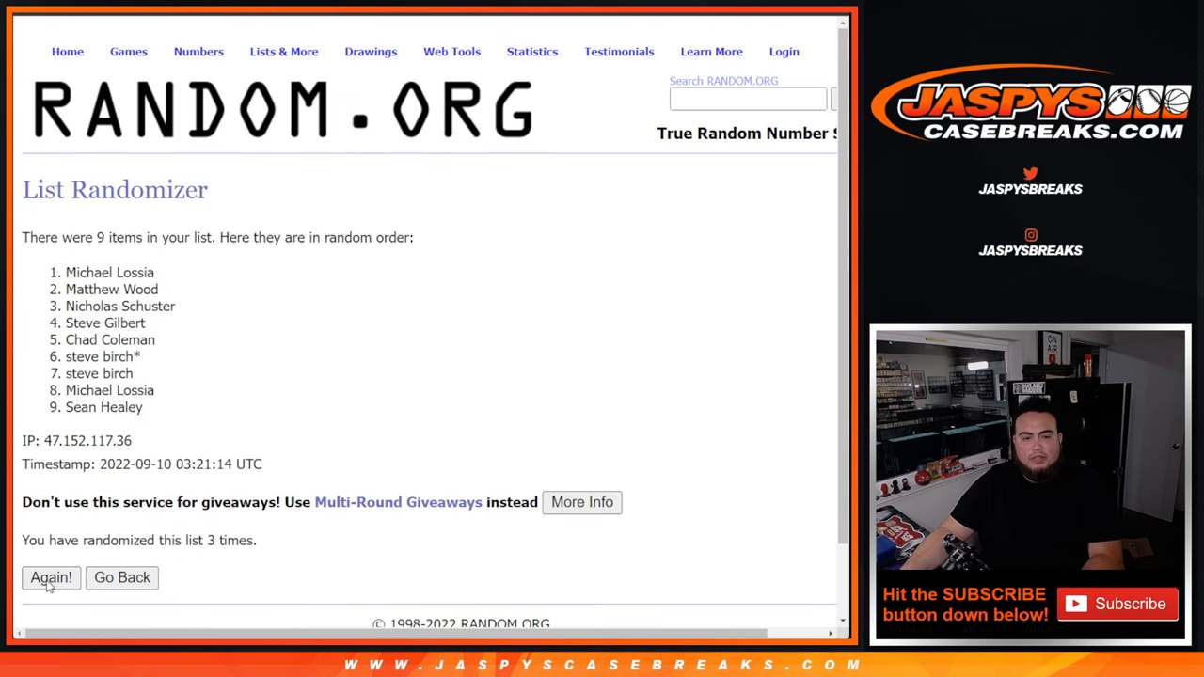
left_click(51, 578)
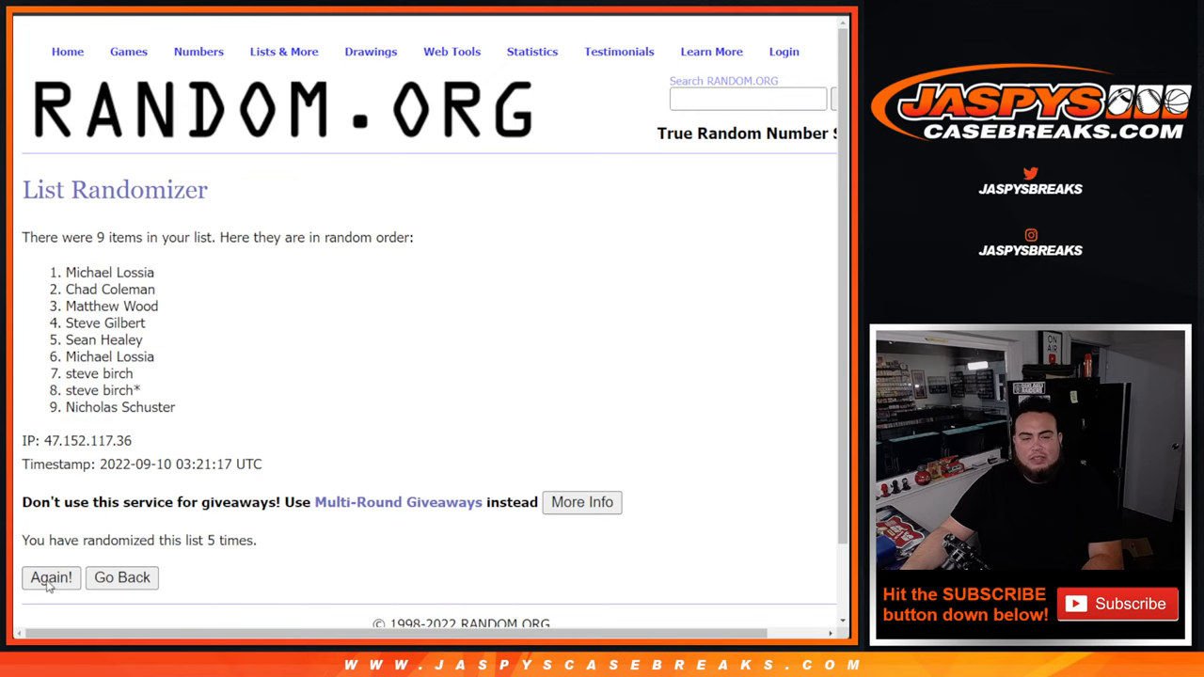
left_click(51, 576)
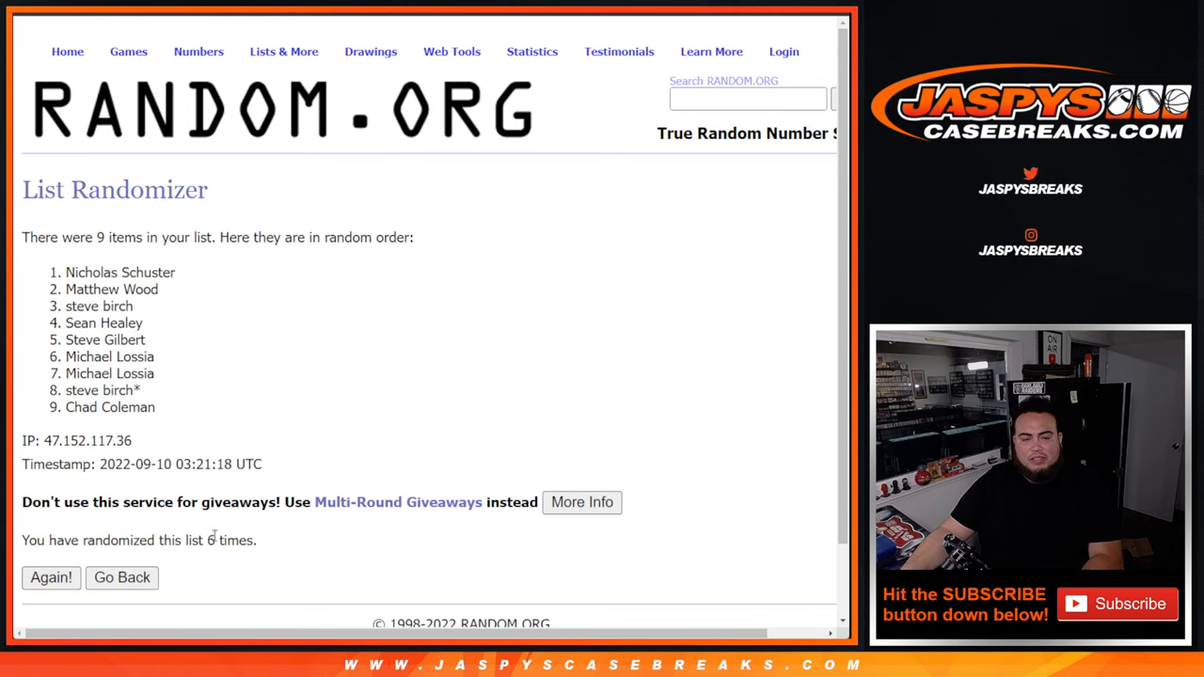
left_click(50, 576)
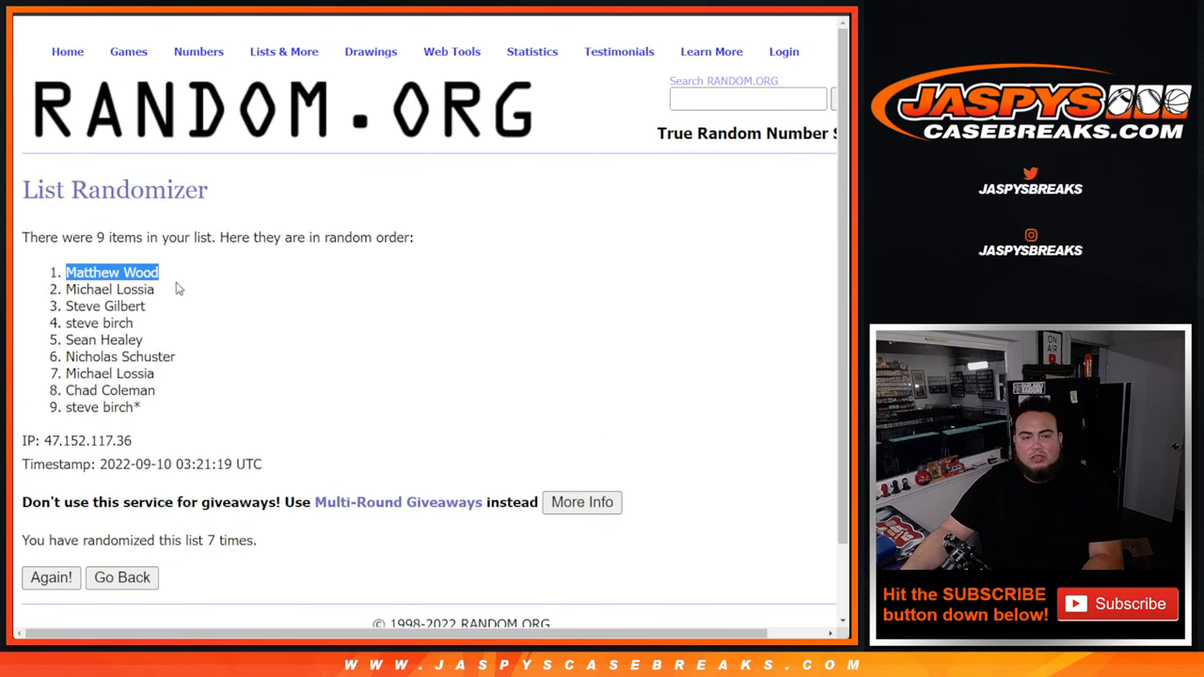
left_click(121, 577)
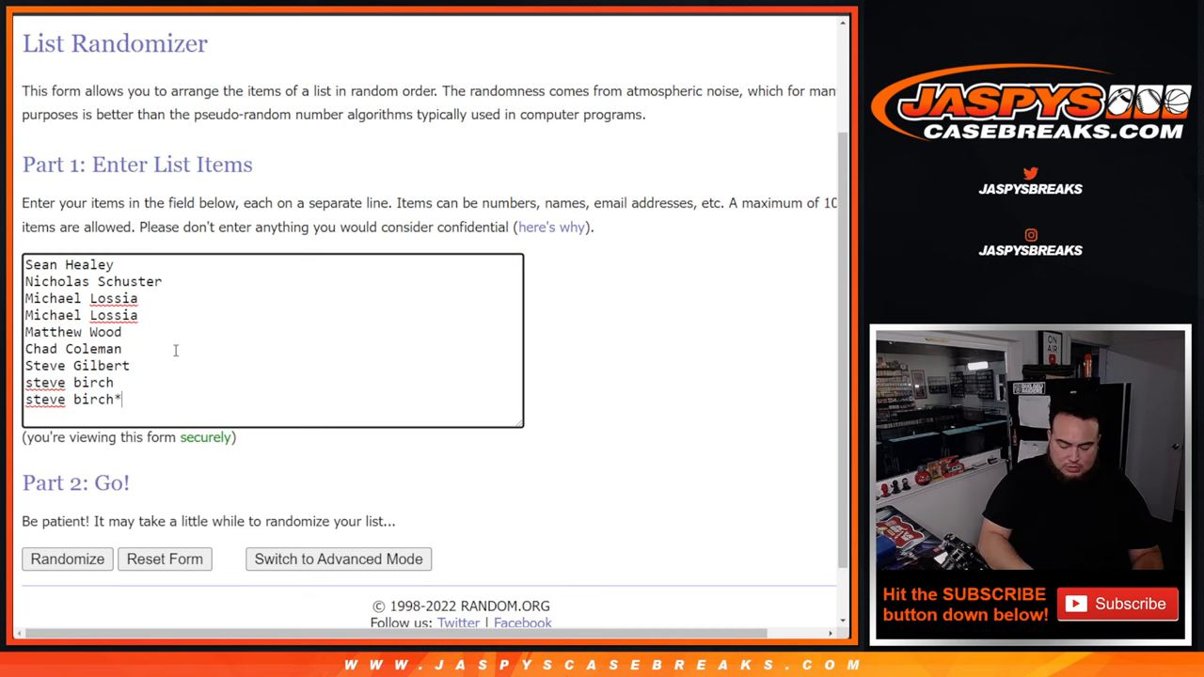
type("Matthew Wood^^")
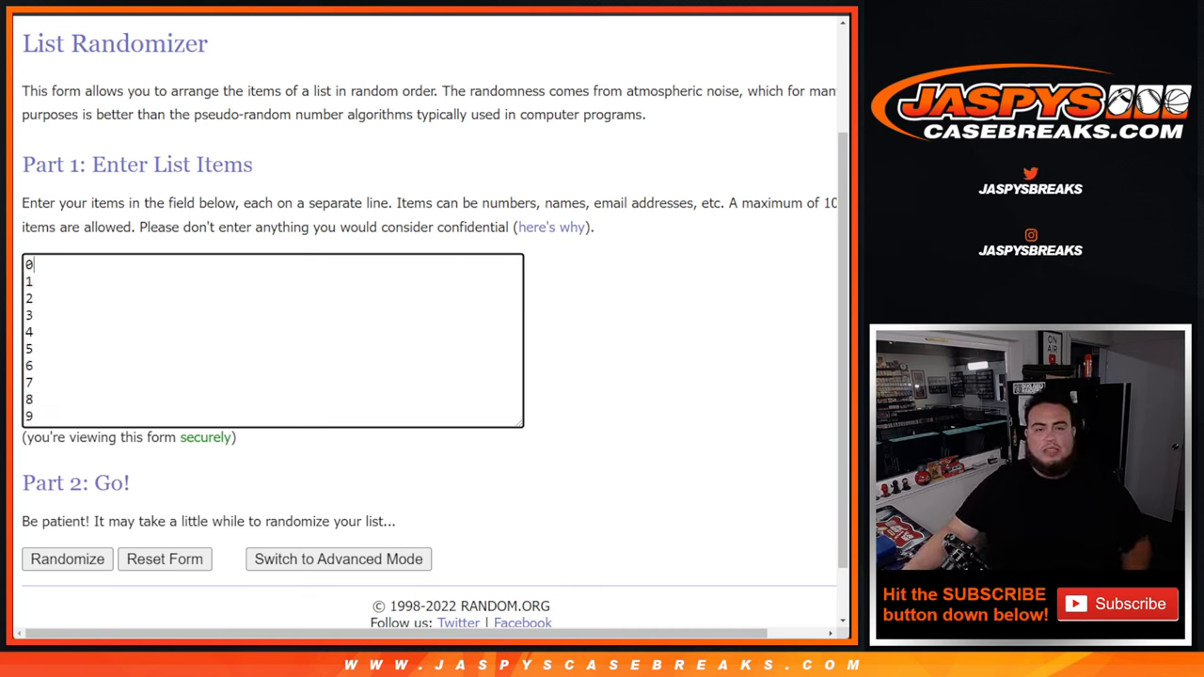
type("Sean Healey")
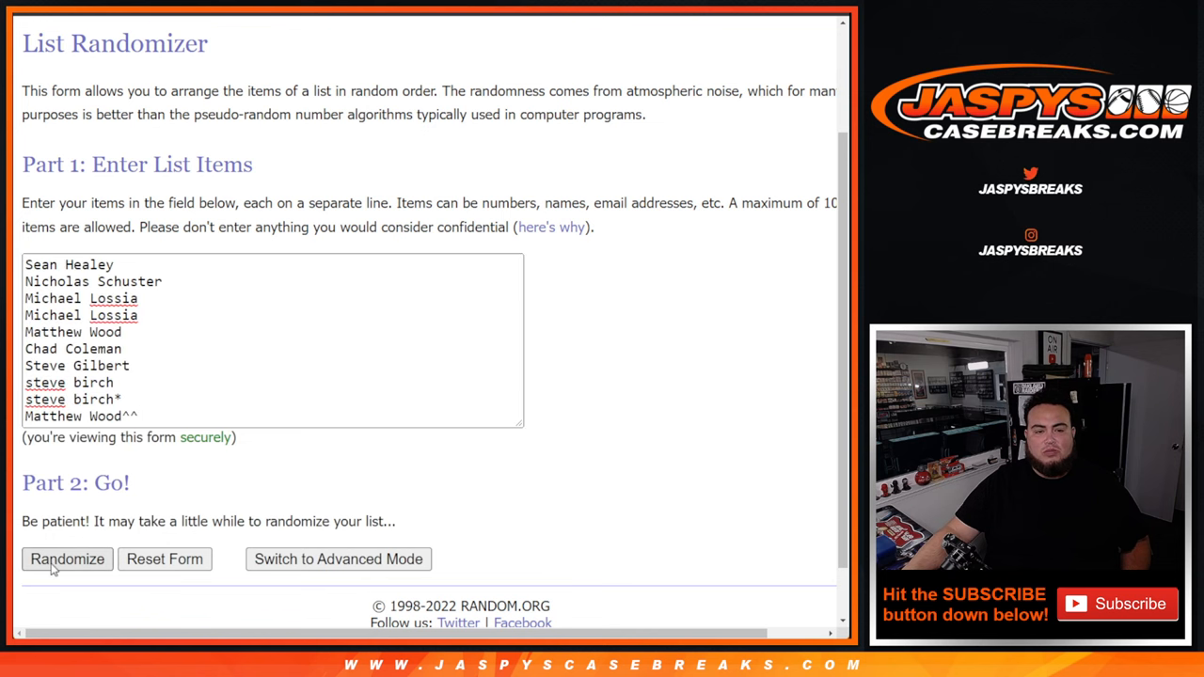
left_click(68, 559)
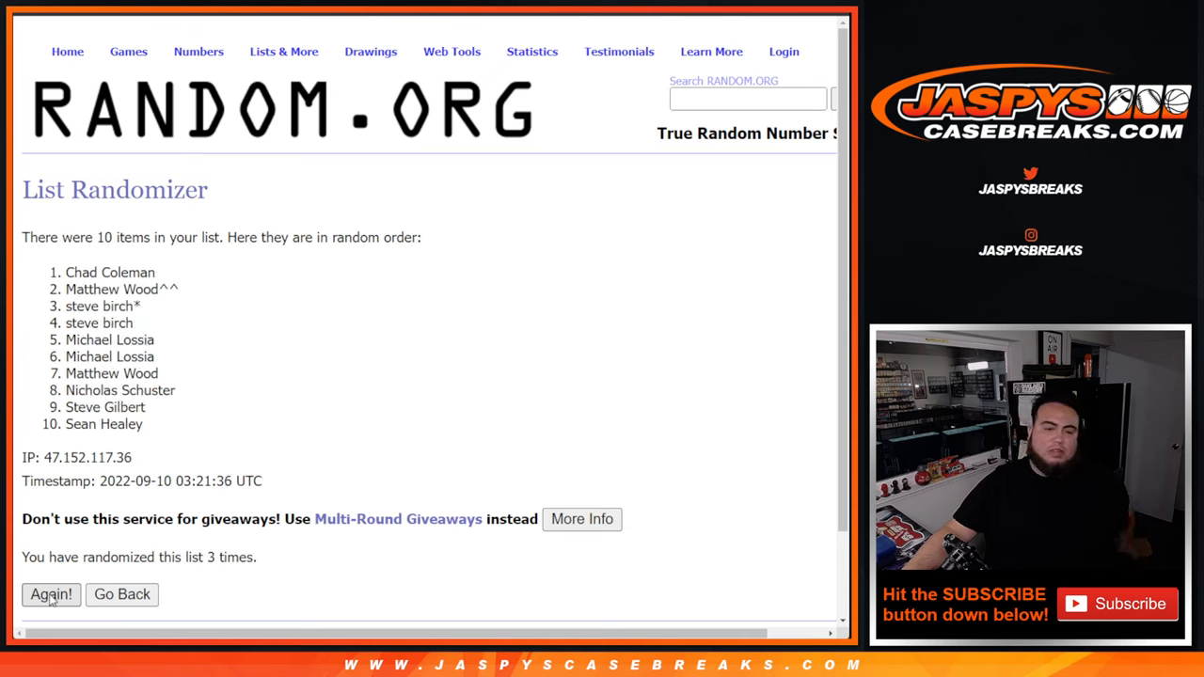
left_click(51, 594)
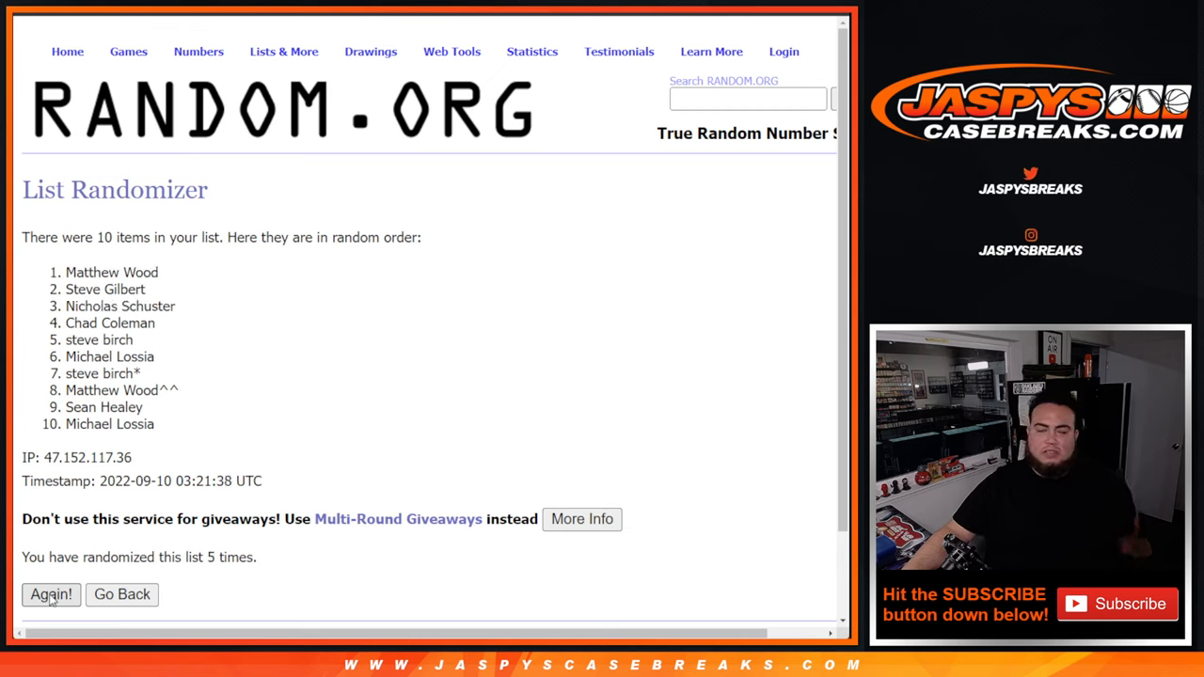
left_click(51, 595)
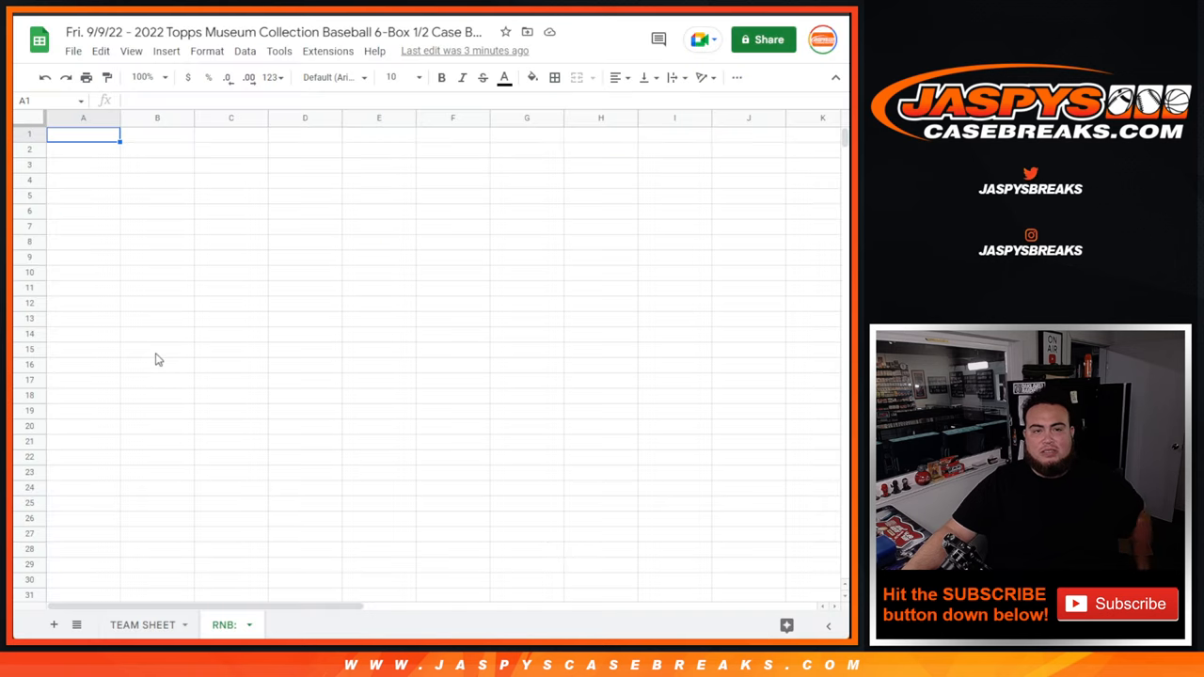
Step: Paste the numbers 0 through 9 into the List Randomizer and shuffle them five times
key("ctrl+v")
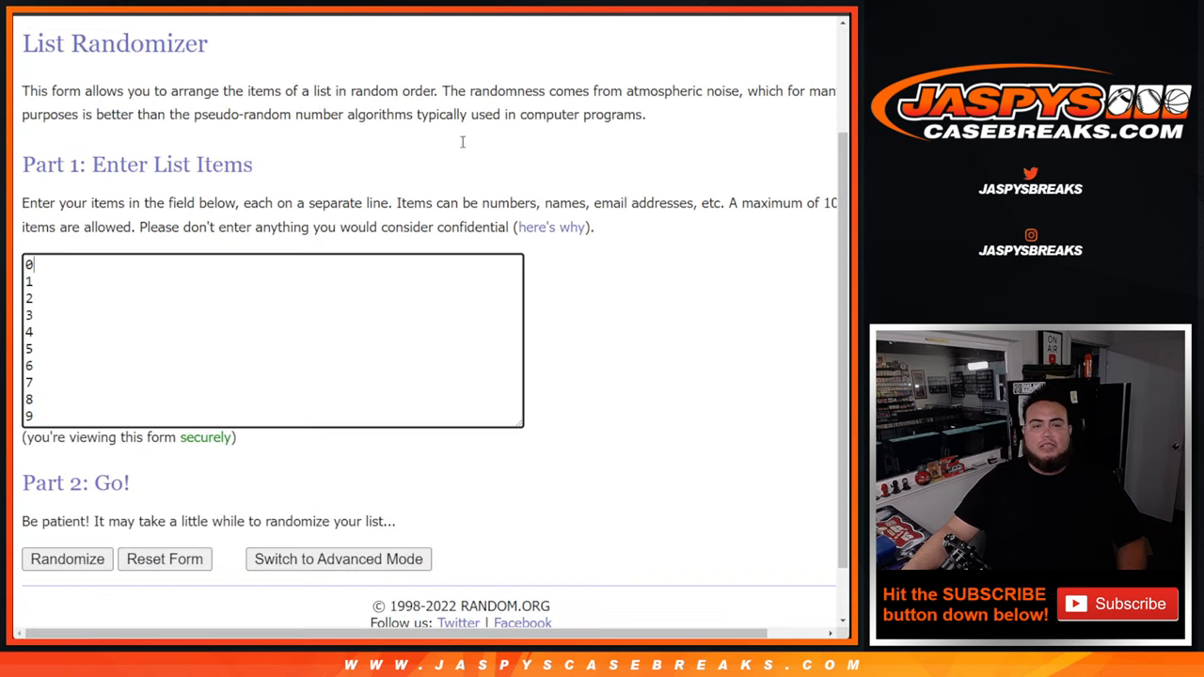
scroll("down", 3)
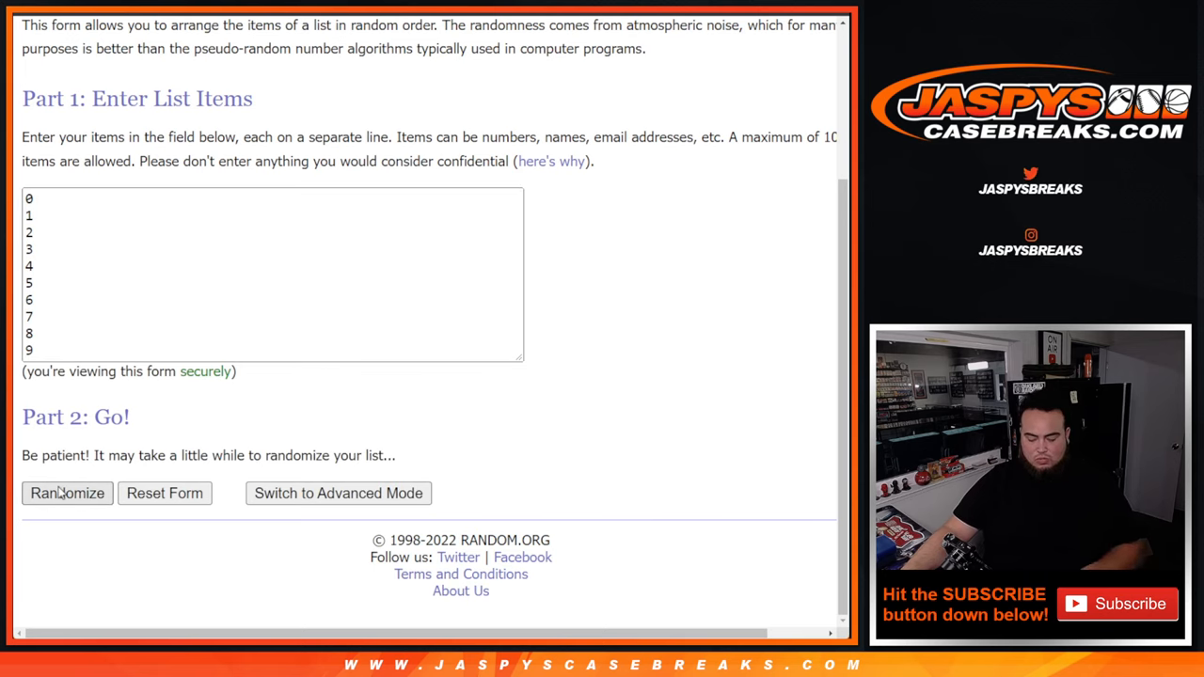
left_click(67, 493)
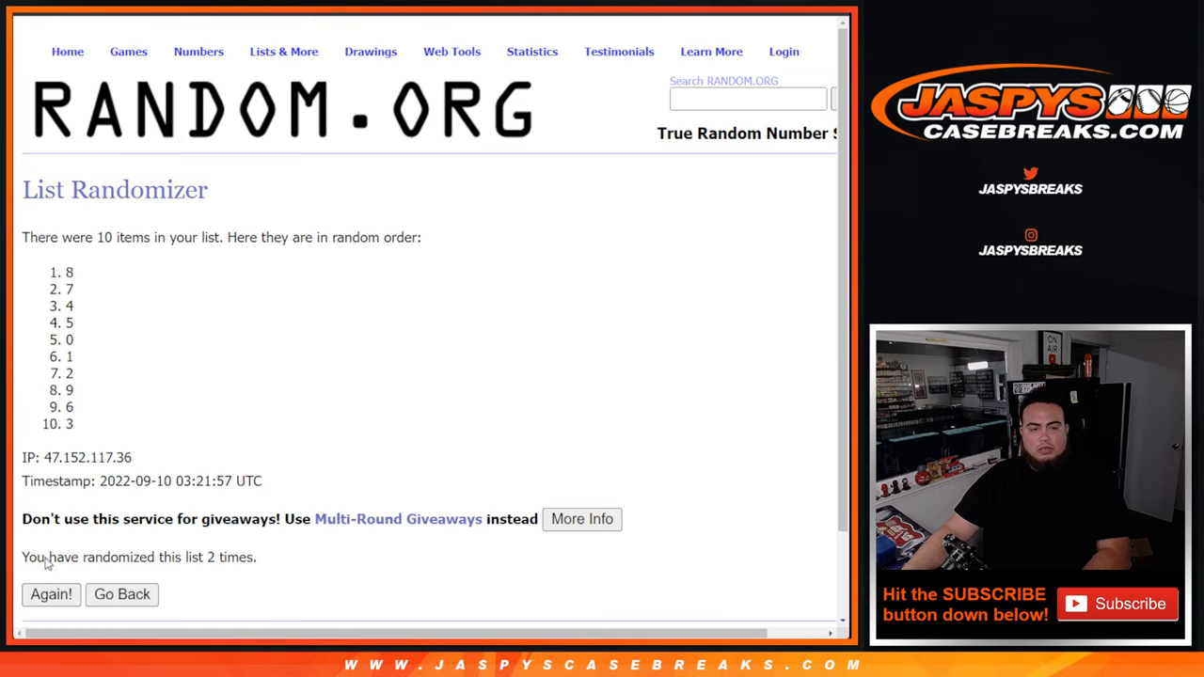
left_click(50, 595)
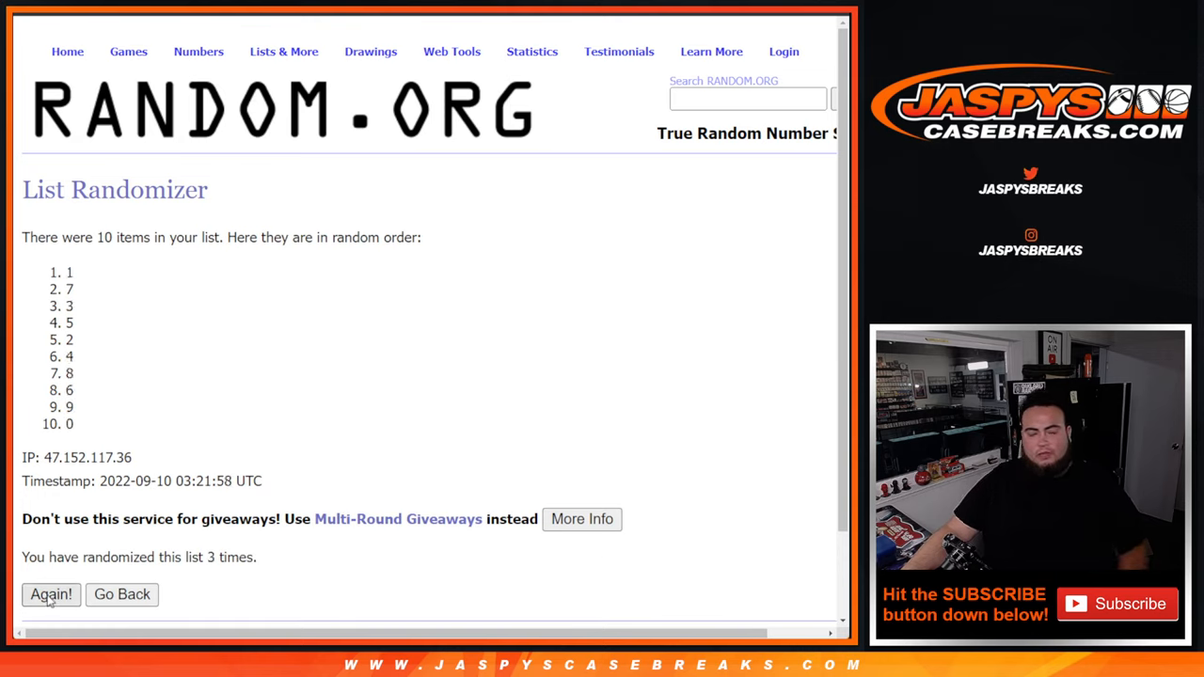
left_click(51, 595)
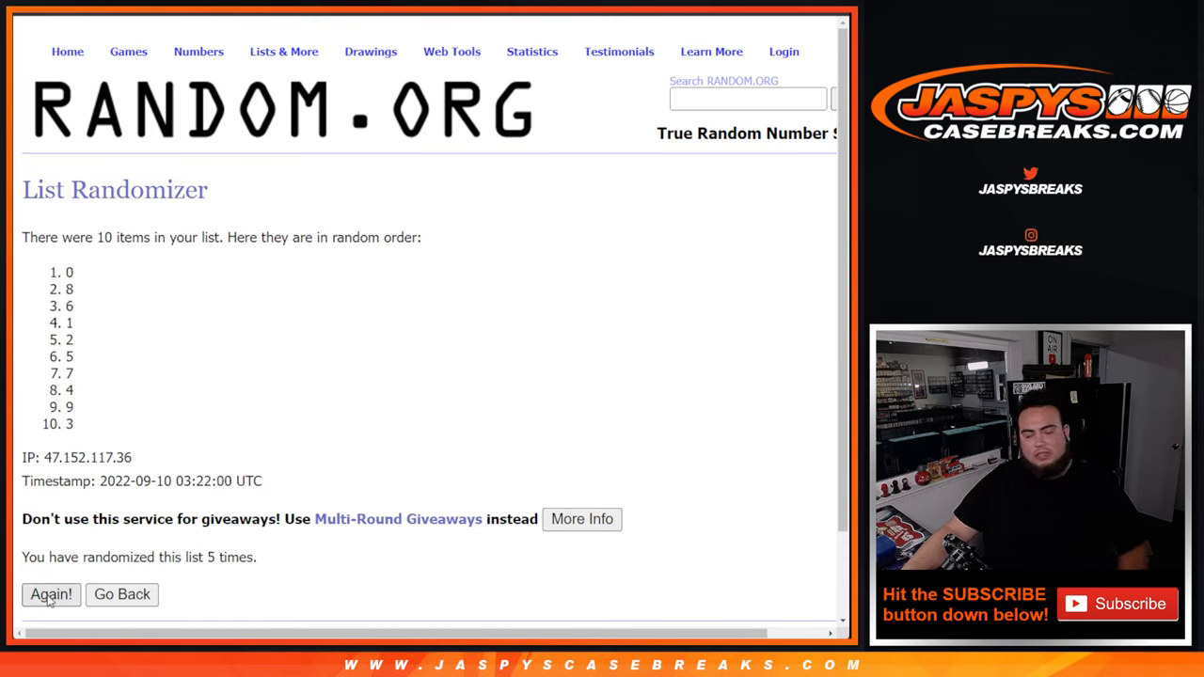
left_click(51, 594)
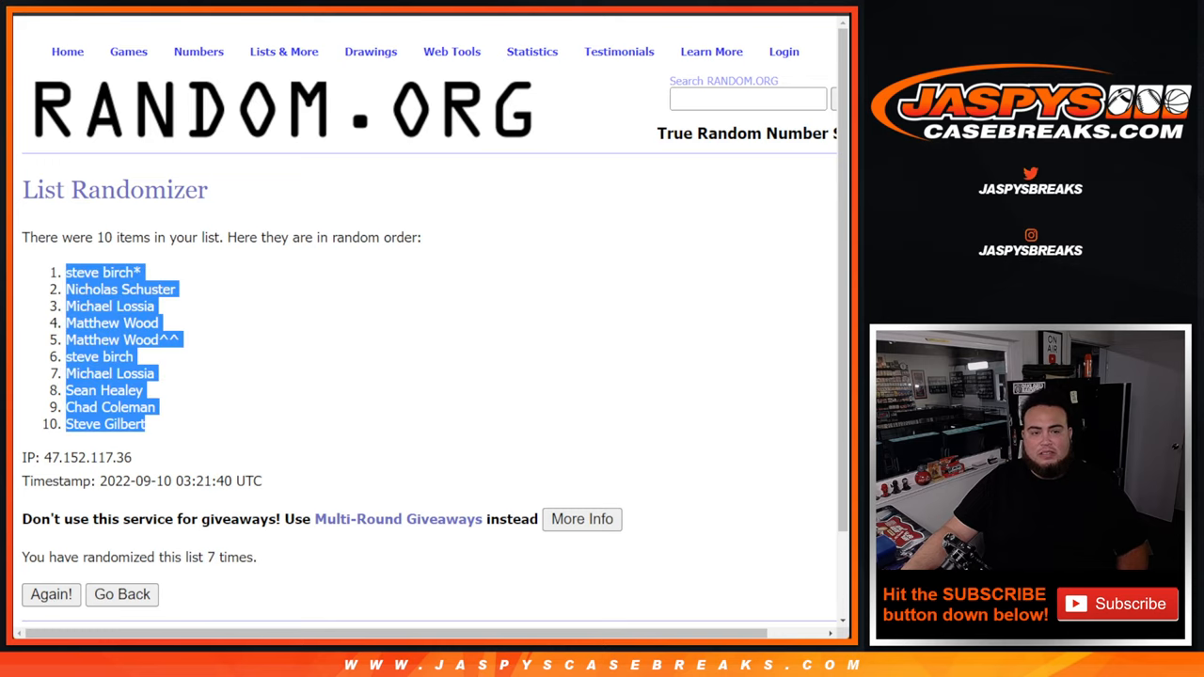
left_click(51, 594)
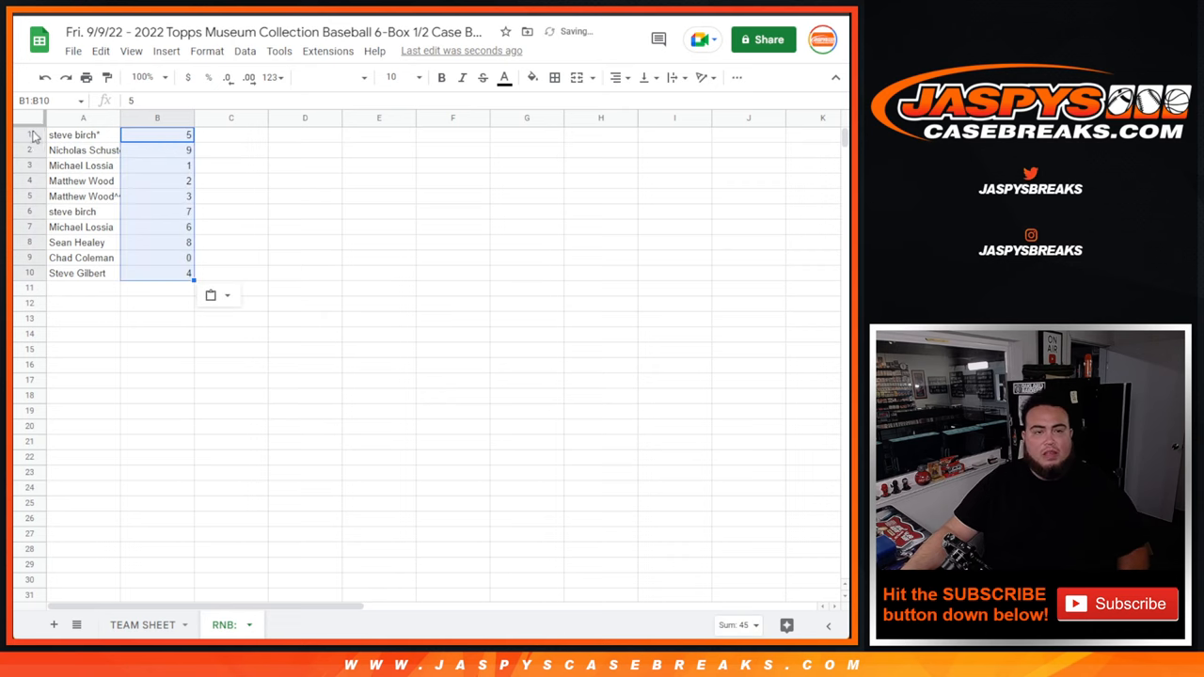
left_click(394, 77)
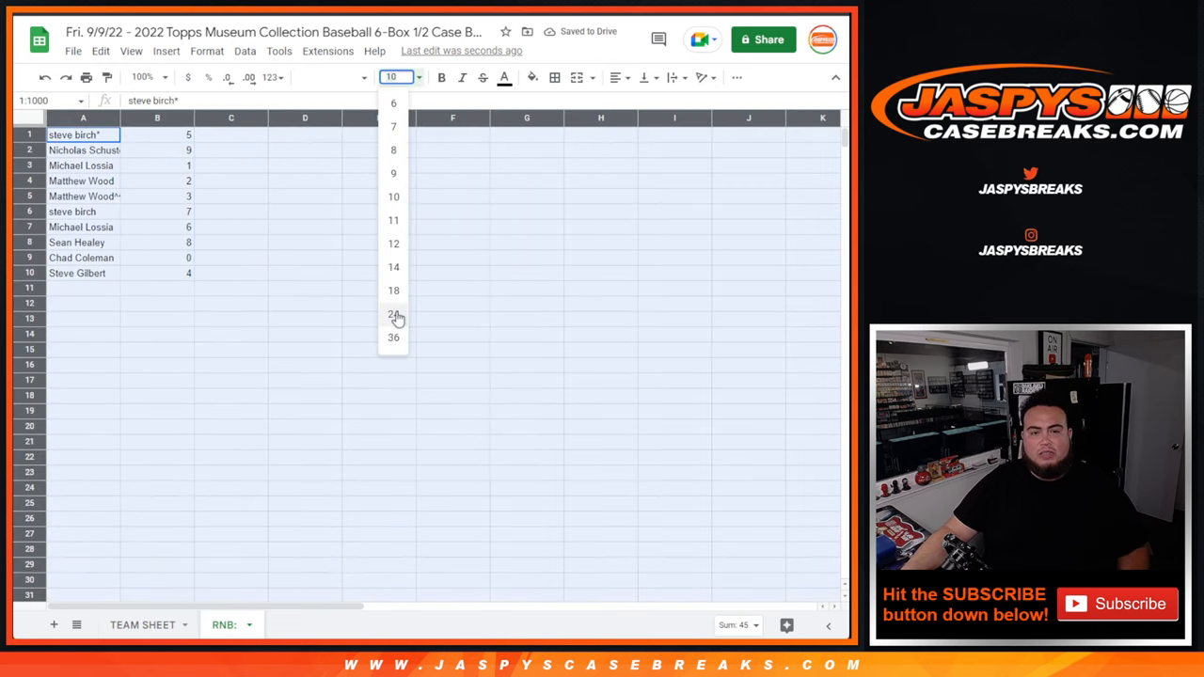
left_click(393, 312)
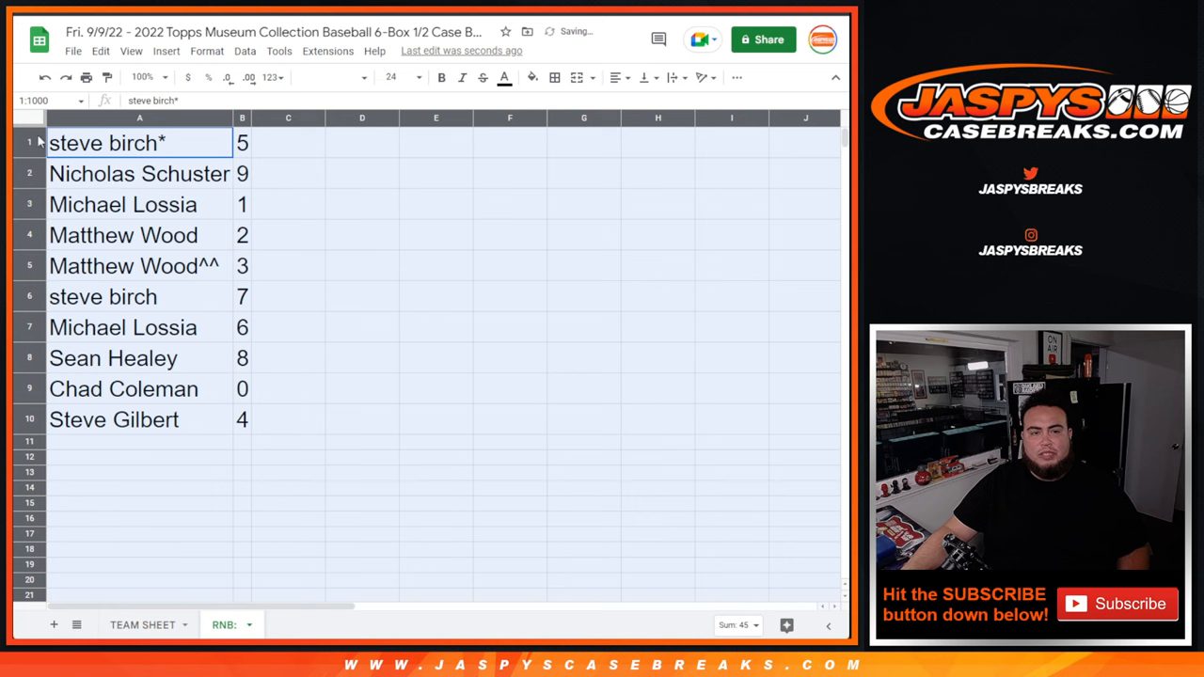
left_click(122, 204)
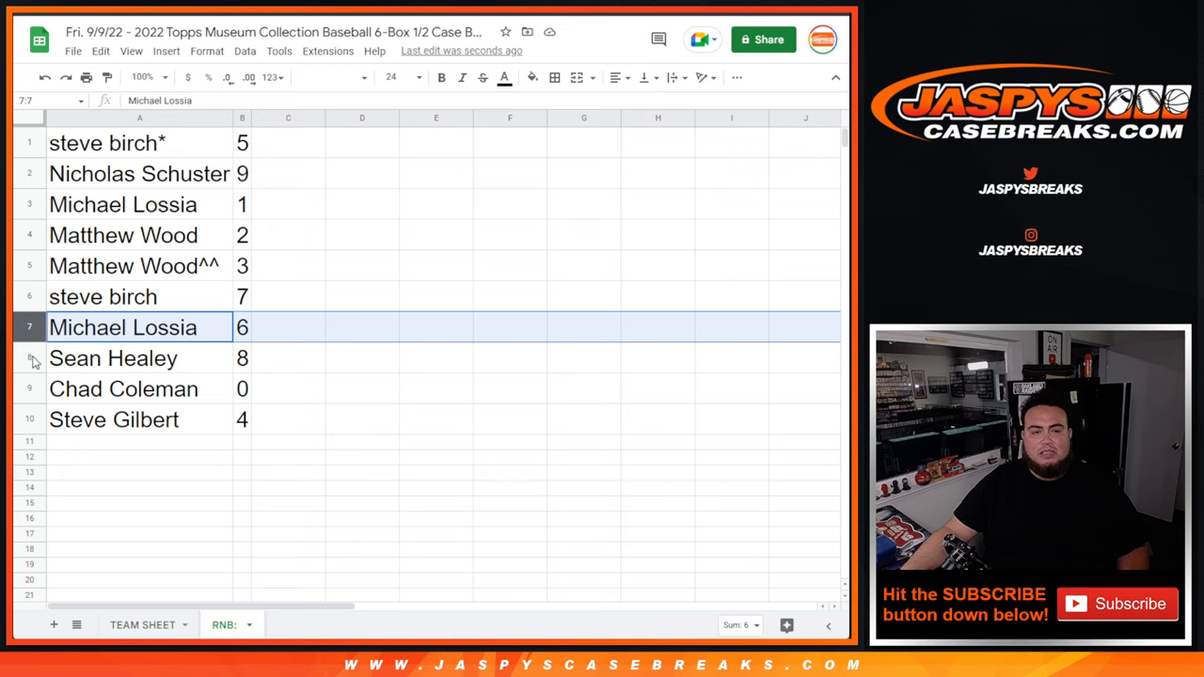
left_click(124, 388)
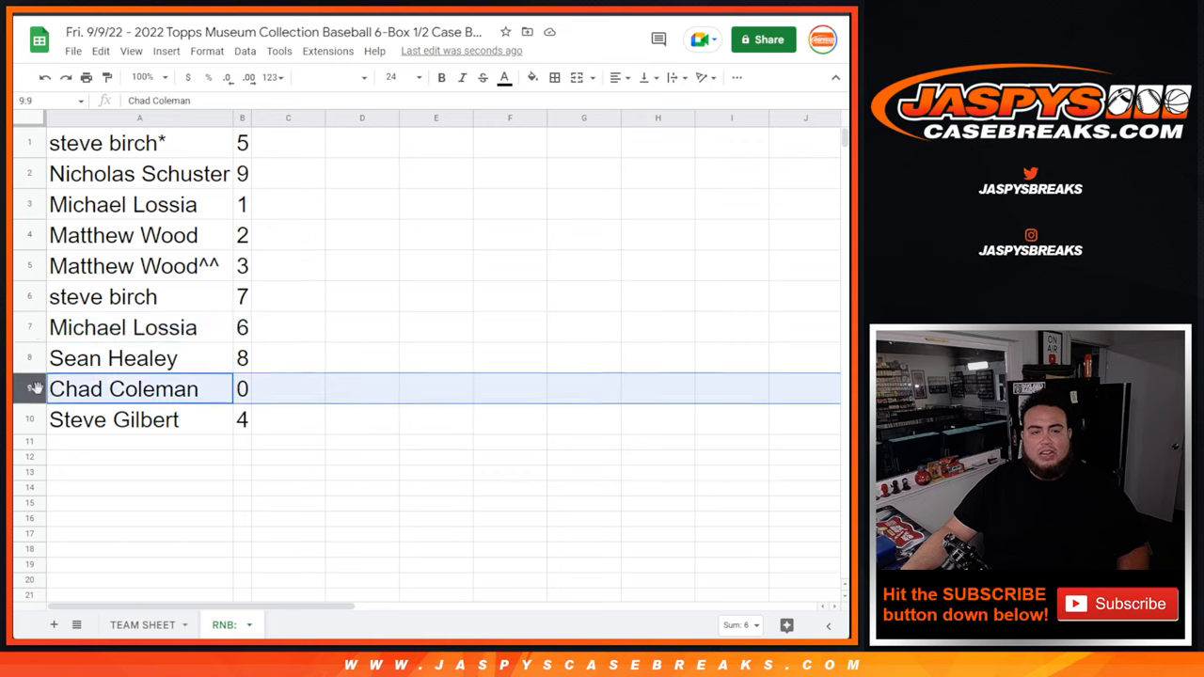
left_click(139, 420)
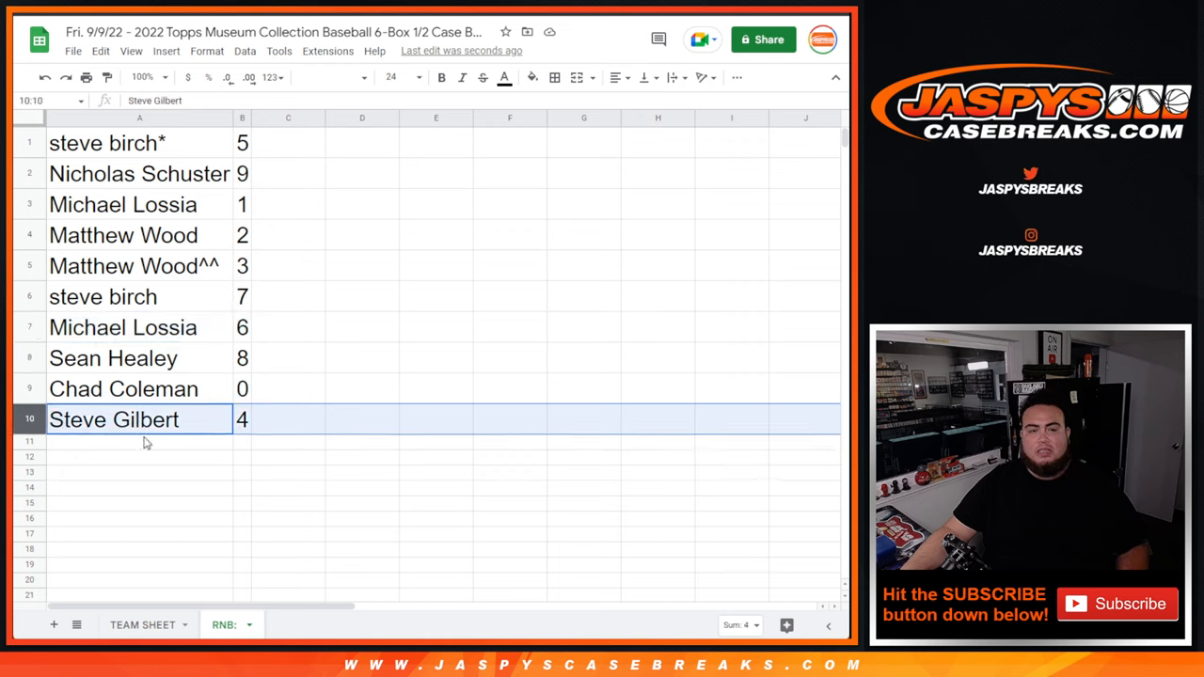
right_click(241, 116)
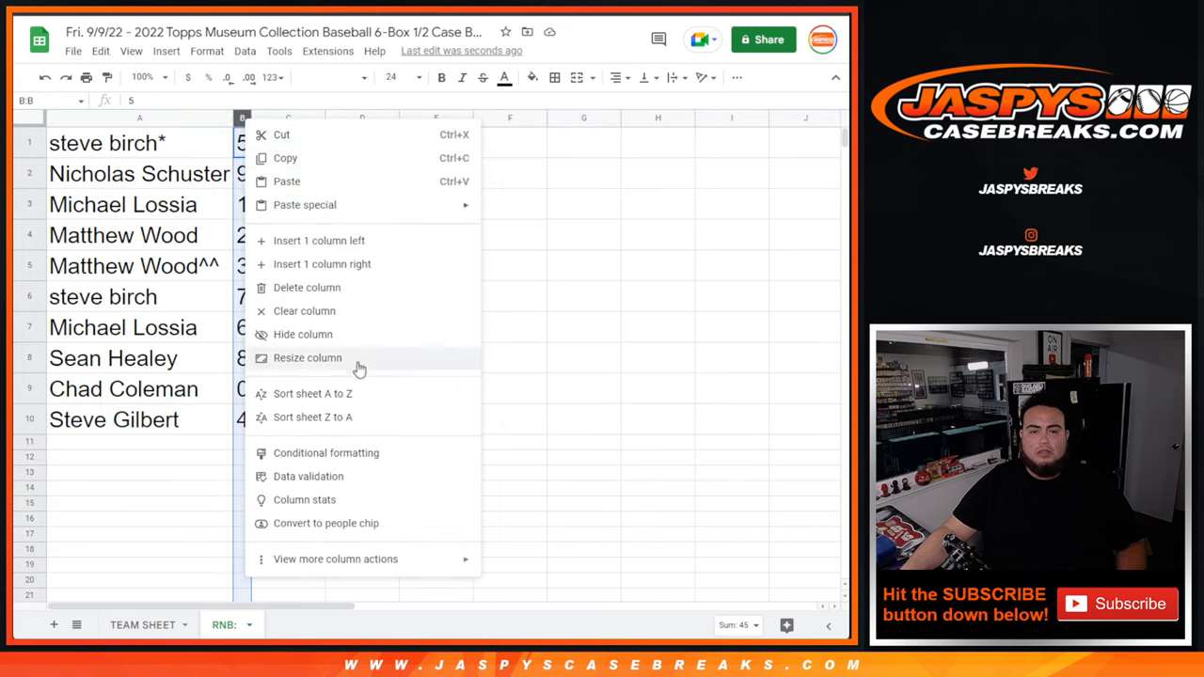